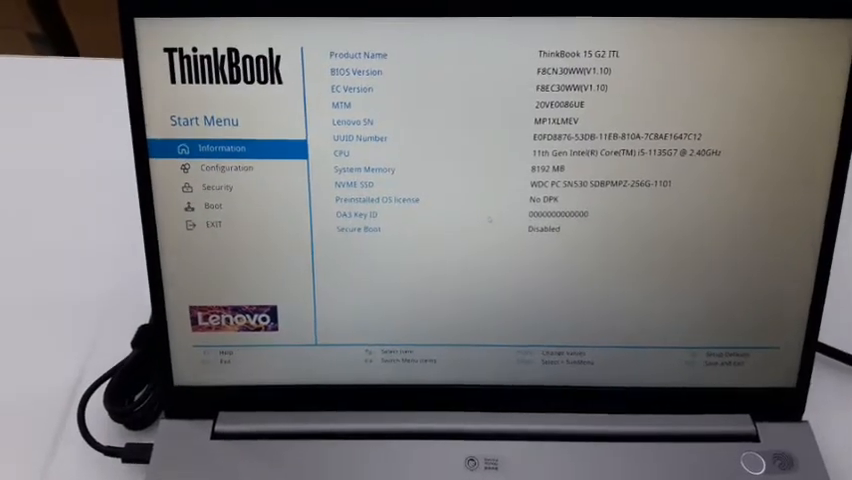
Go to the BIOS Configuration page and disable the Intel VMD Controller.
left_click(210, 160)
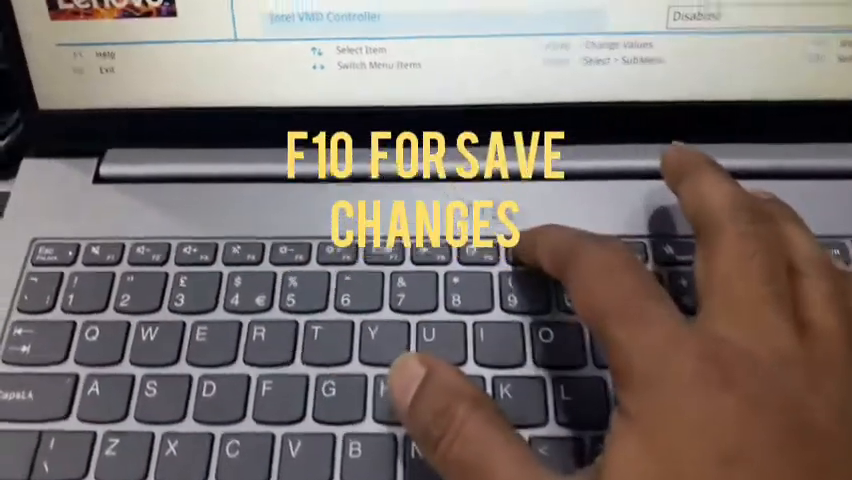
Save the BIOS changes with F10 and confirm the exit.
key("f10")
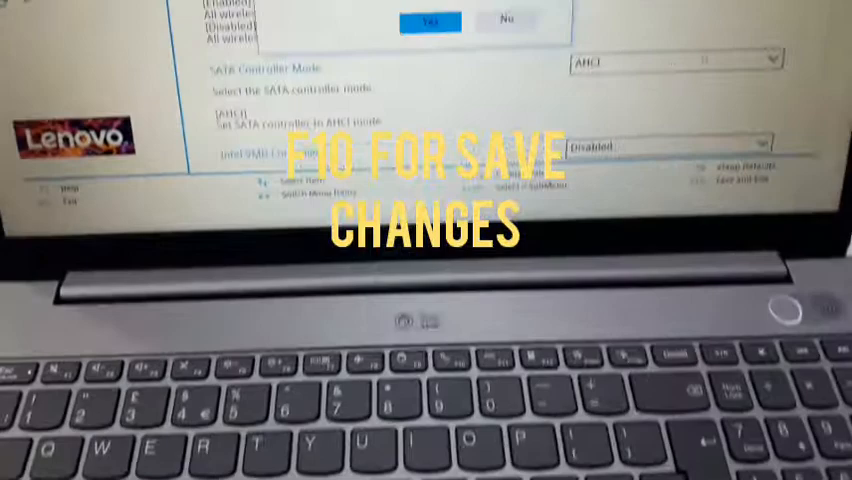
key("F10")
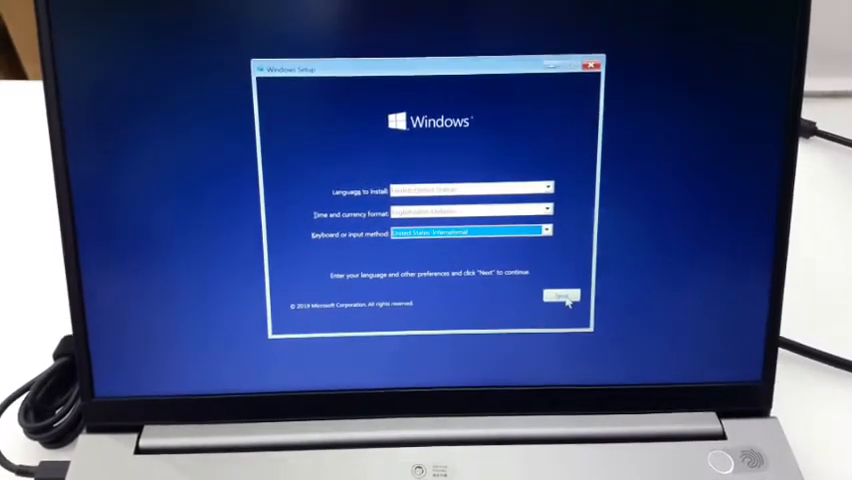
Accept the default language and keyboard preferences and begin installing Windows.
left_click(564, 297)
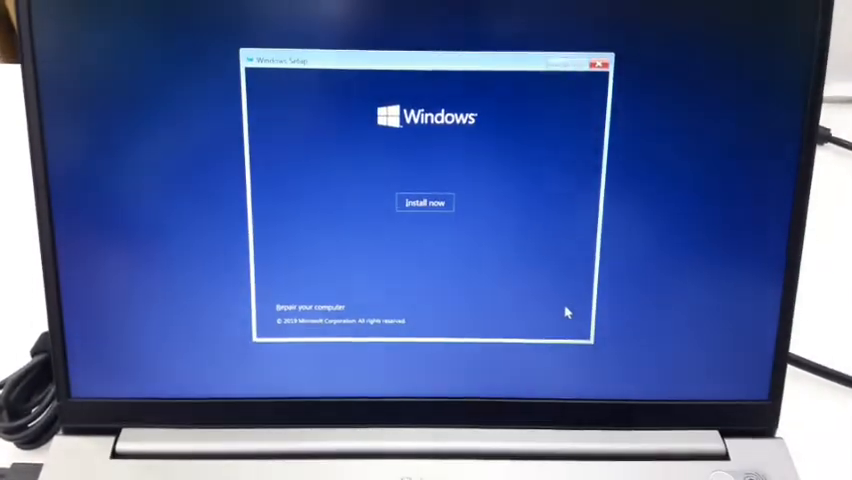
left_click(424, 202)
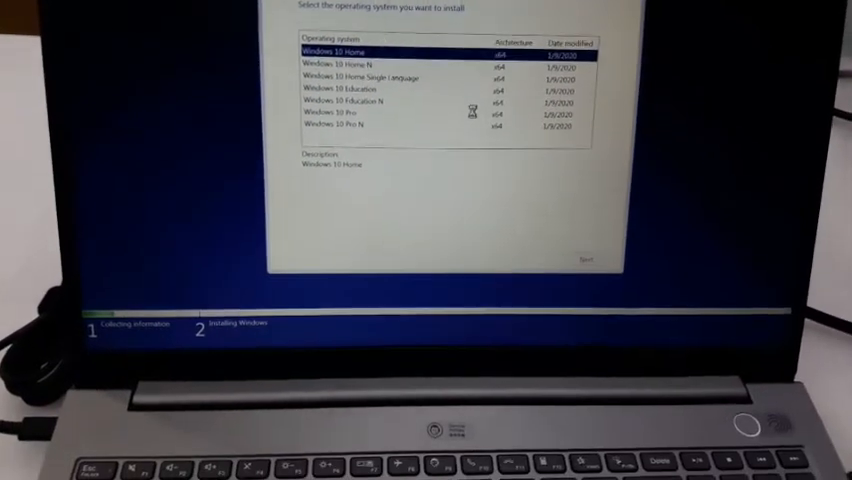
Pick the Windows 10 Home edition and accept the license terms.
left_click(584, 260)
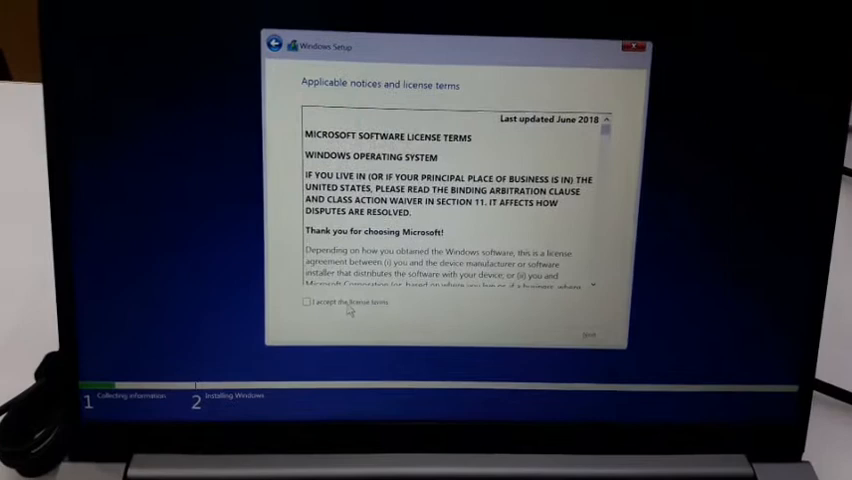
left_click(300, 318)
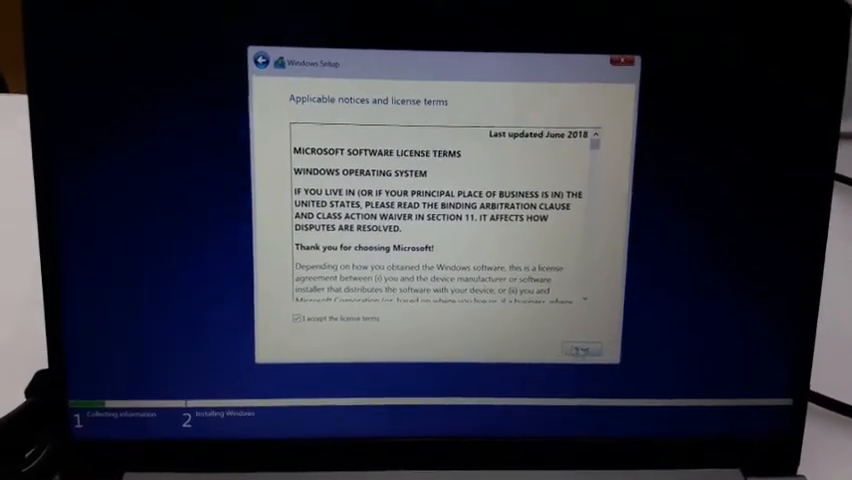
left_click(580, 348)
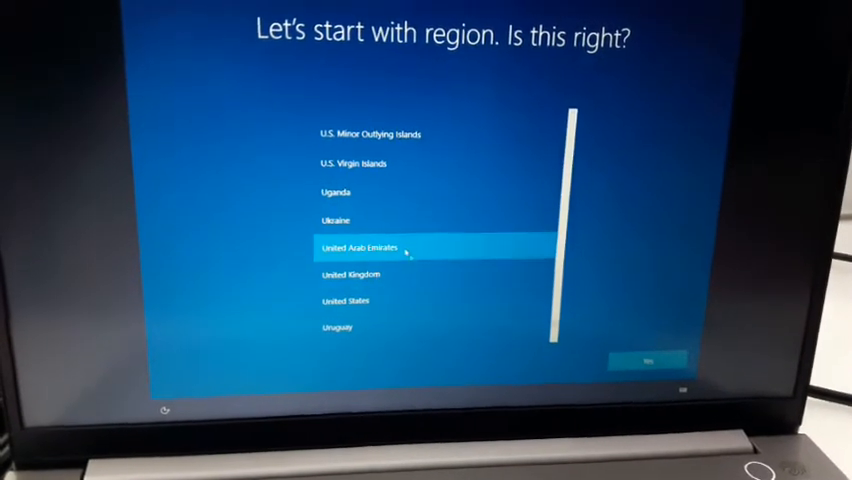
Choose United Arab Emirates, skip the second keyboard layout, and continue without internet.
left_click(648, 358)
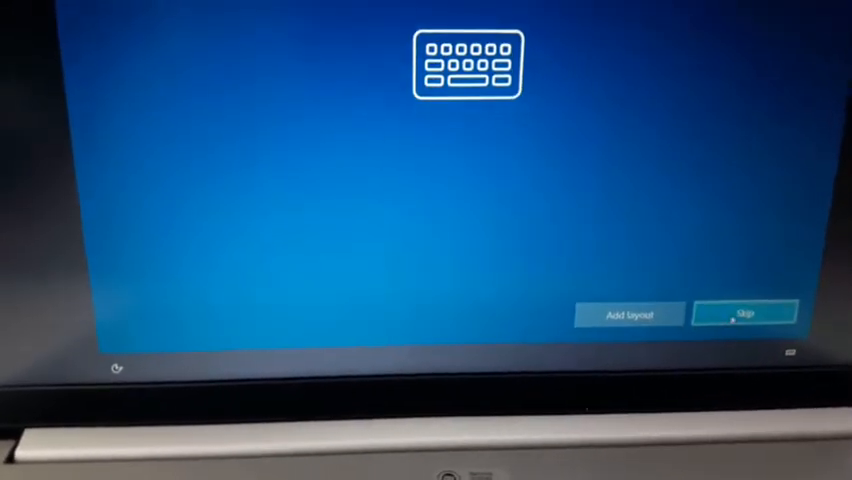
left_click(744, 312)
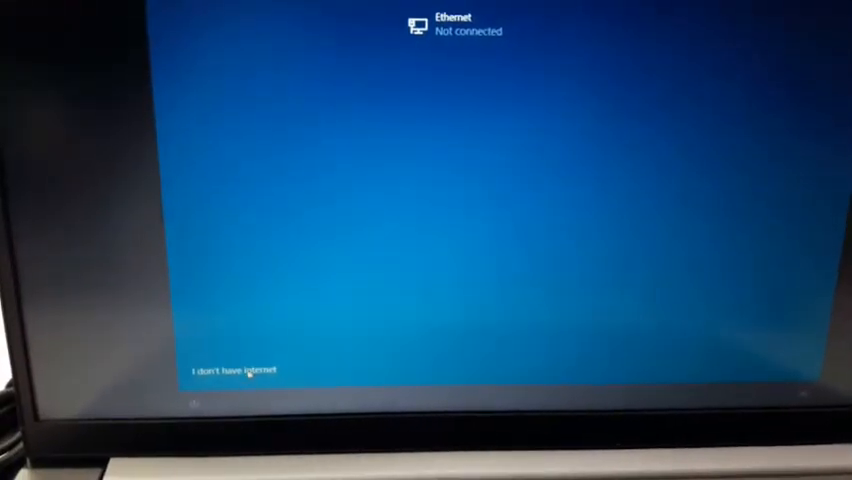
left_click(234, 371)
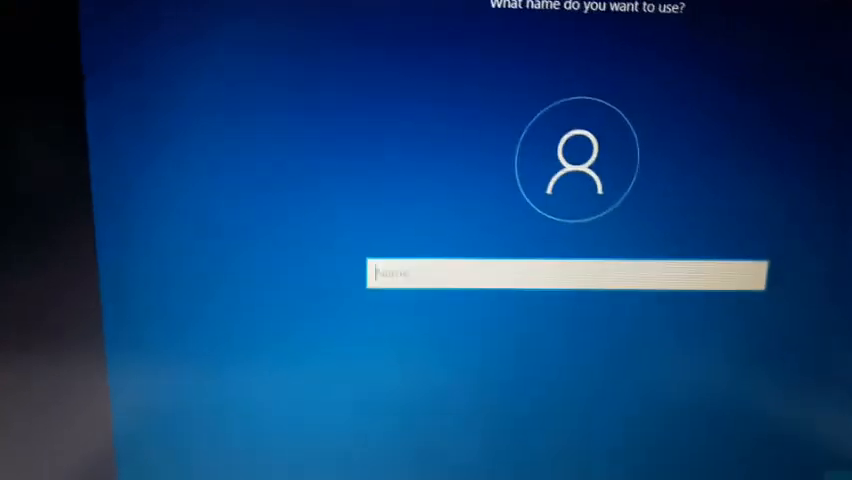
Enter 'us' as the local account name and continue.
type("user")
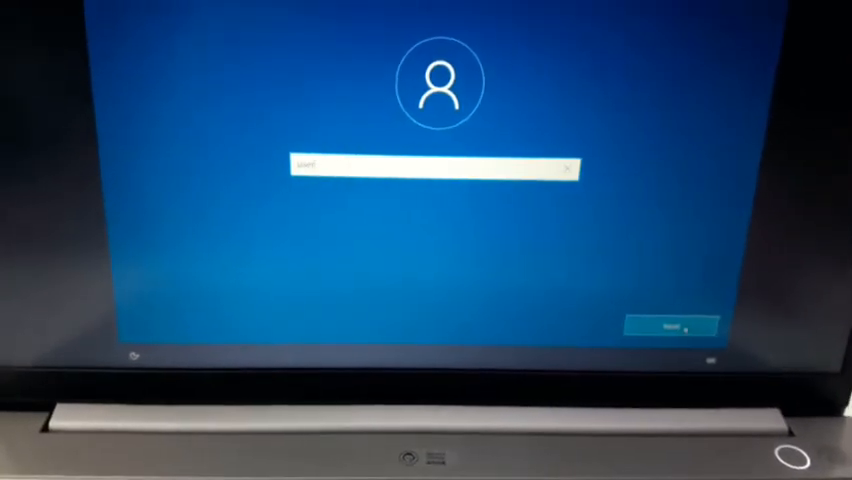
left_click(668, 327)
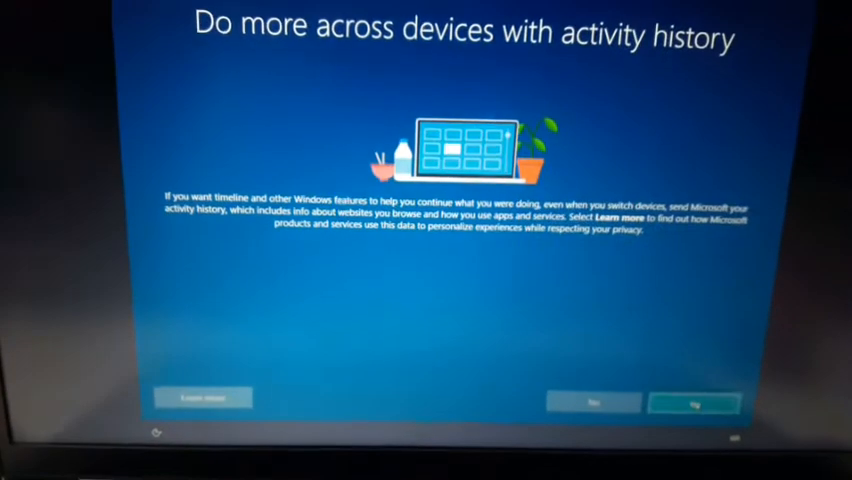
Answer the activity history prompt to finish setup and reach the desktop.
left_click(694, 403)
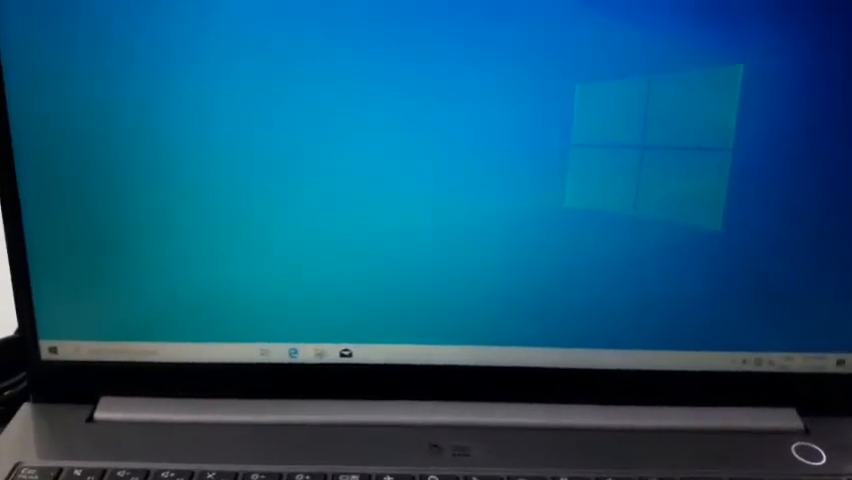
Open File Explorer and show This PC's context menu for its Properties.
left_click(317, 357)
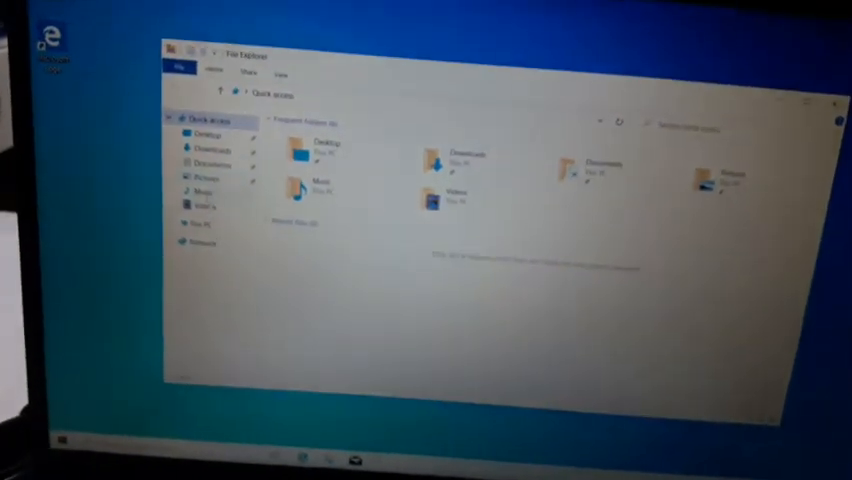
right_click(186, 211)
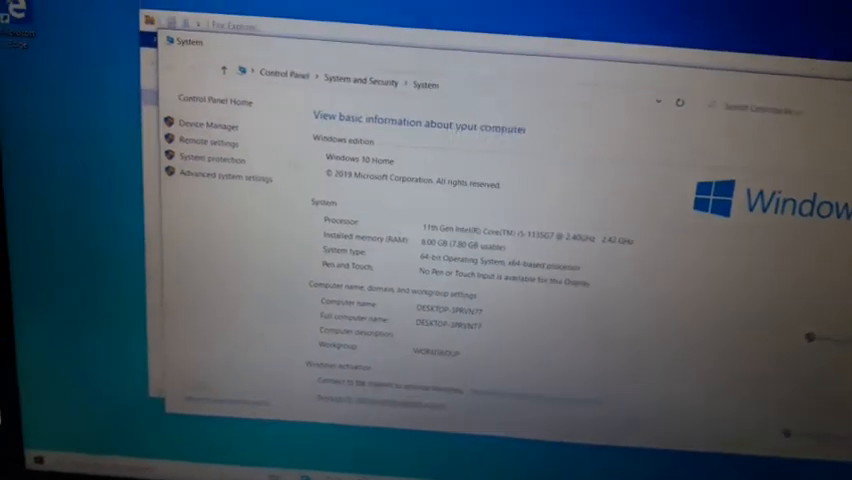
Open Device Manager and scroll through the driverless entries under Other devices.
left_click(207, 123)
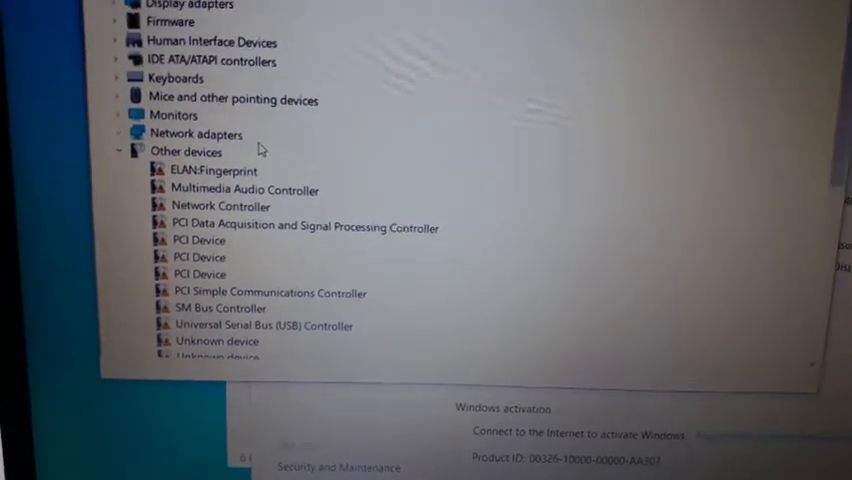
scroll("down", 3)
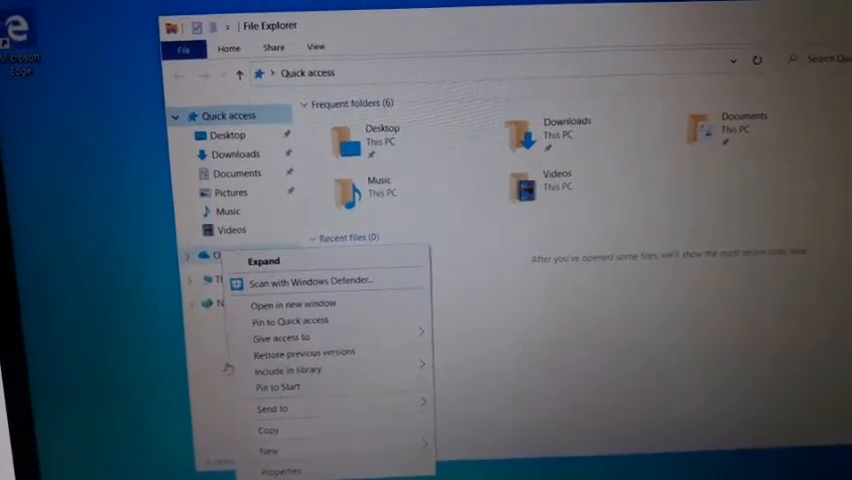
Right-click This PC in File Explorer to reach Manage.
right_click(215, 277)
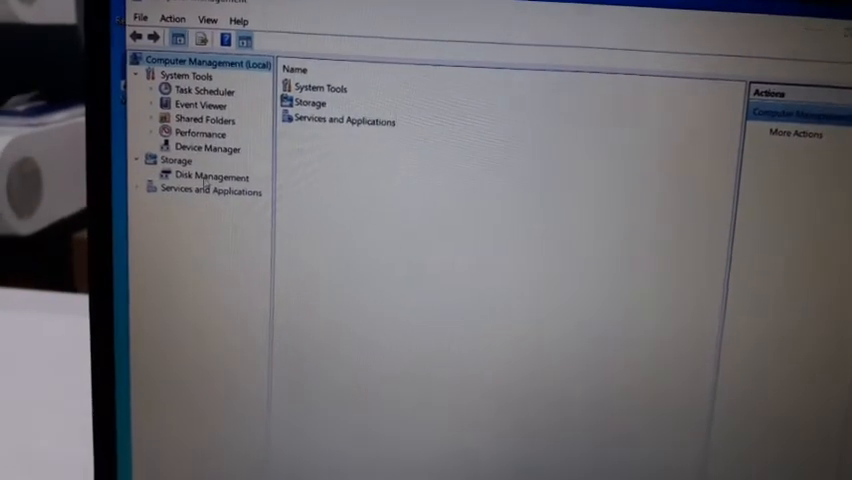
Turn Disk 0's unallocated 931 GB into a full-size quick-formatted NTFS volume D:, labelled New Volume.
left_click(210, 177)
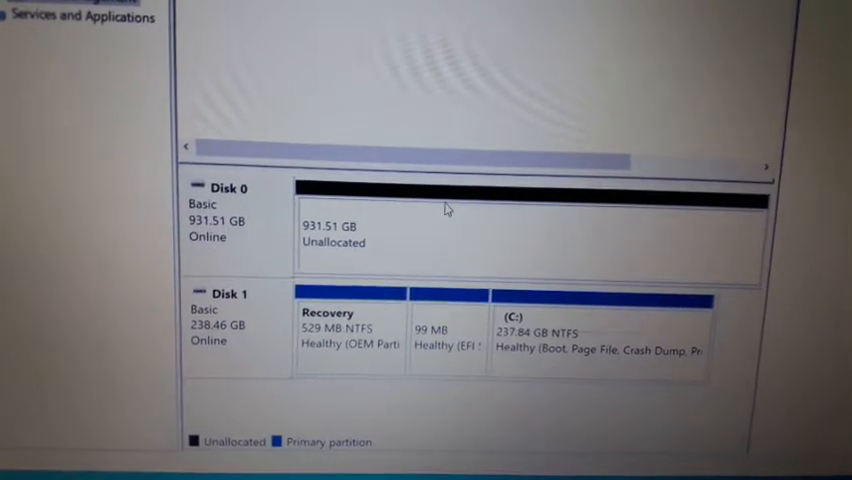
right_click(430, 220)
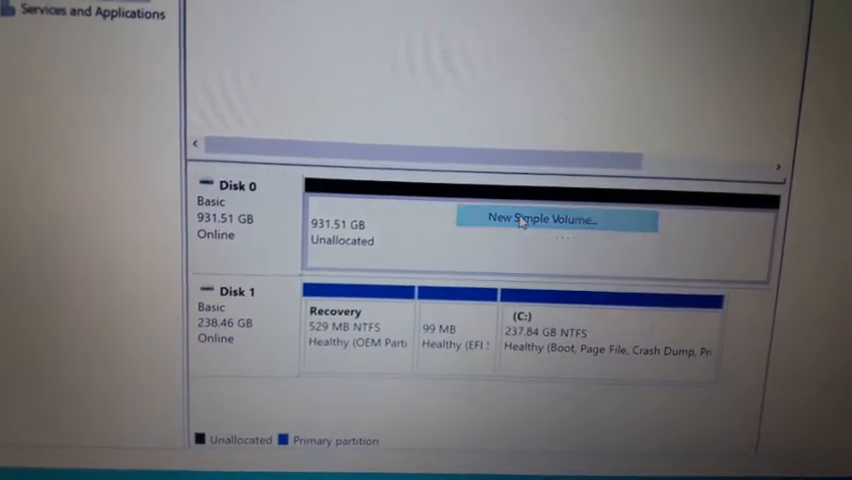
left_click(553, 219)
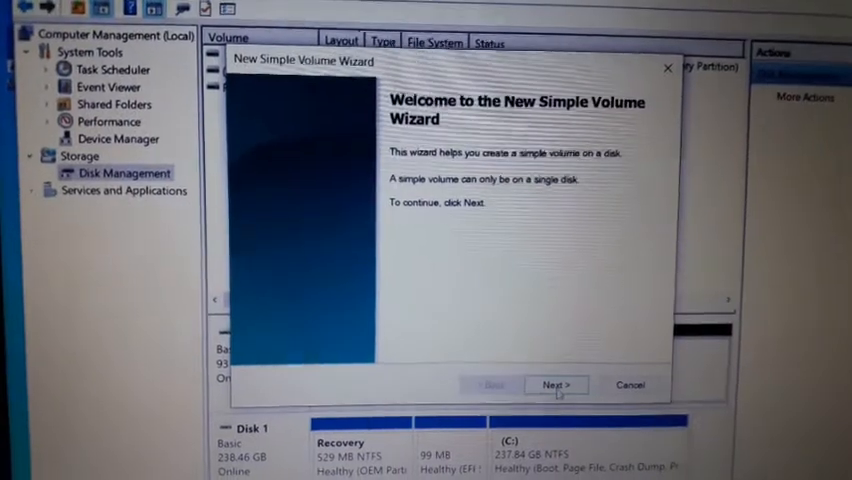
left_click(556, 385)
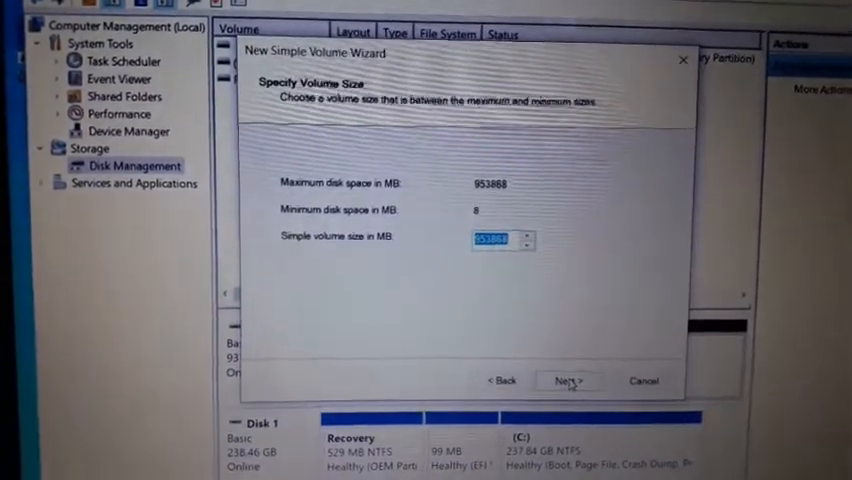
left_click(567, 381)
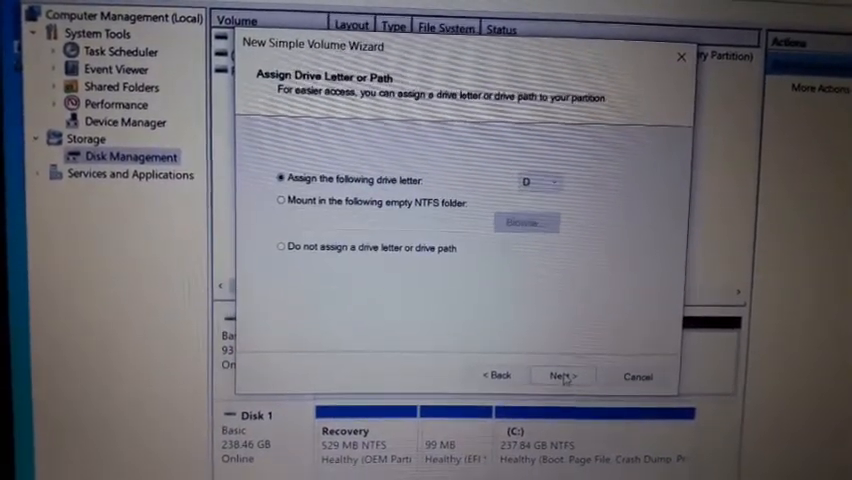
left_click(562, 375)
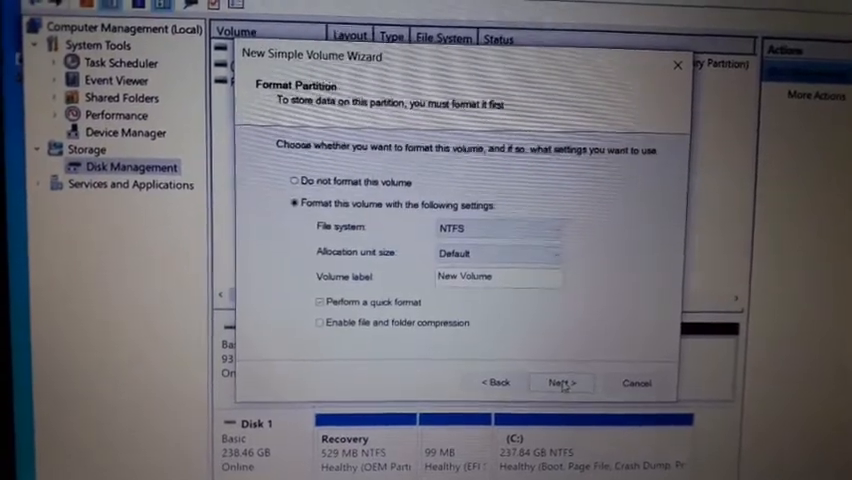
left_click(560, 383)
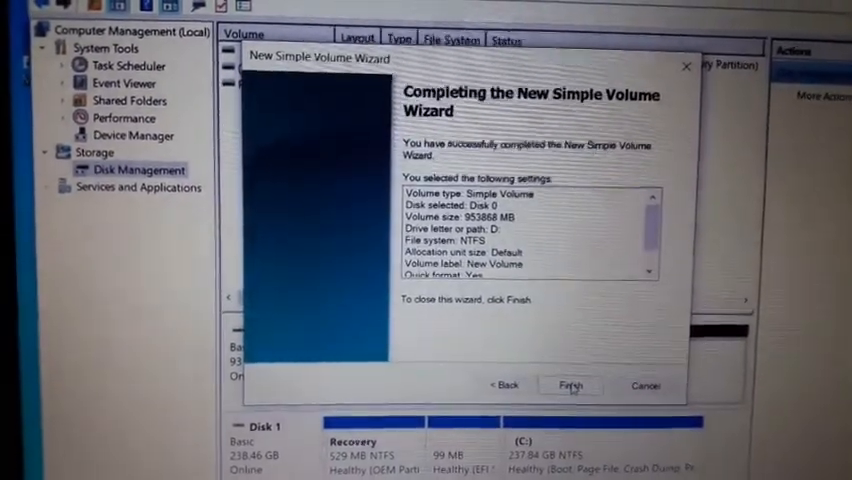
left_click(570, 385)
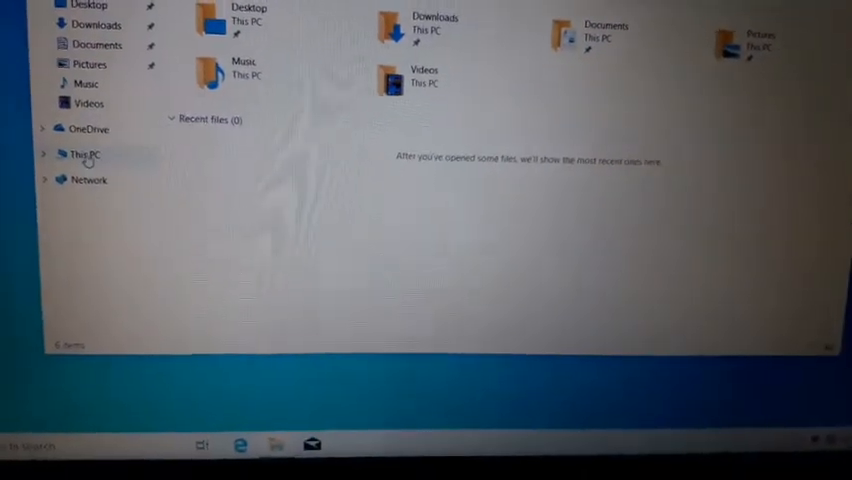
Show This PC's drives, including New Volume (D:) with 931 GB free.
left_click(80, 155)
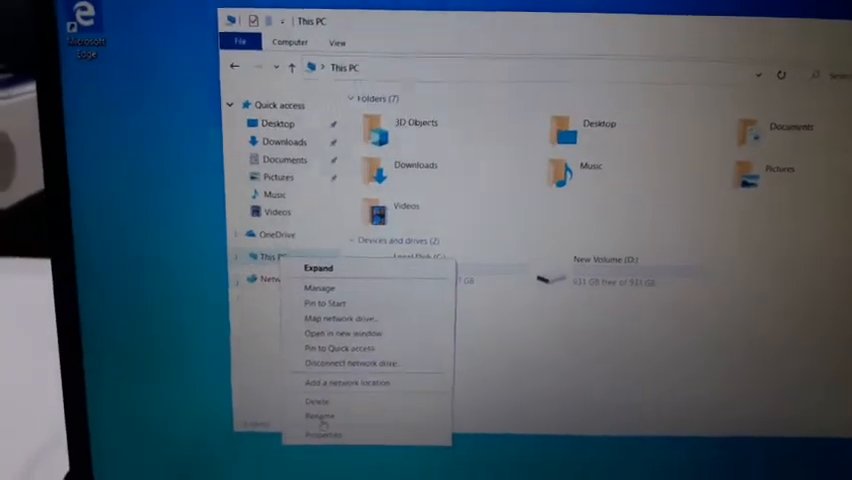
Open Device Manager from This PC's System properties page.
left_click(321, 433)
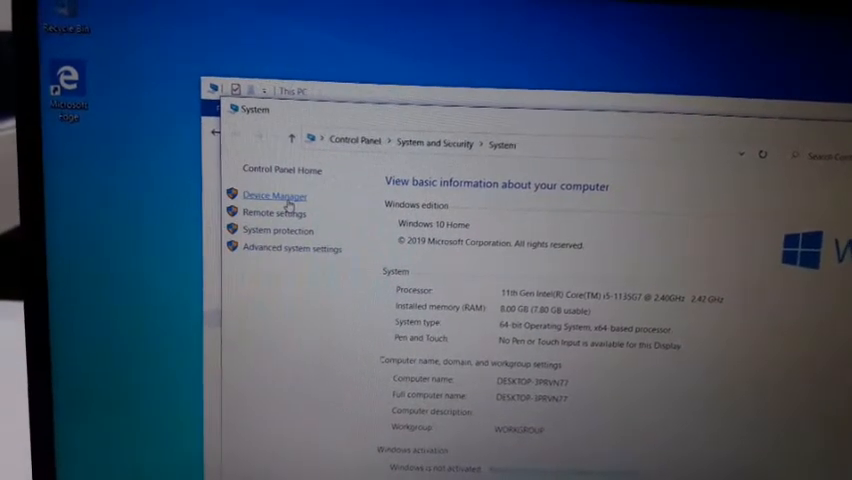
left_click(273, 196)
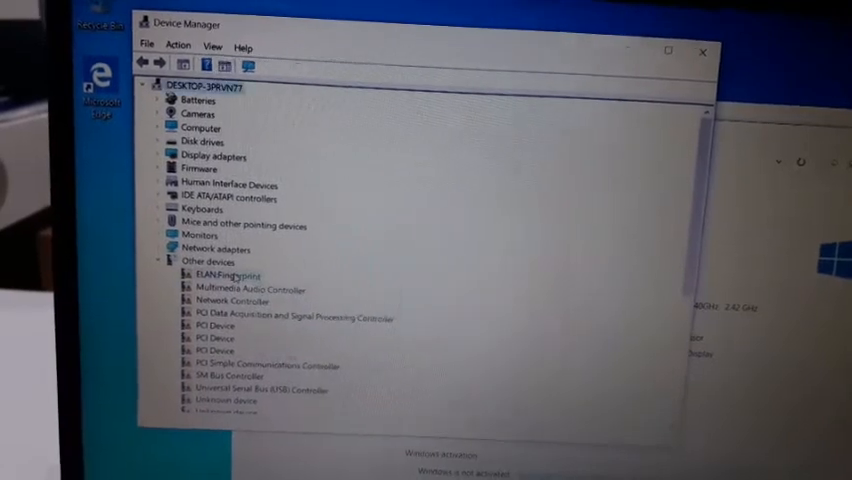
Run an automatic driver search for the ELAN Fingerprint device.
right_click(205, 272)
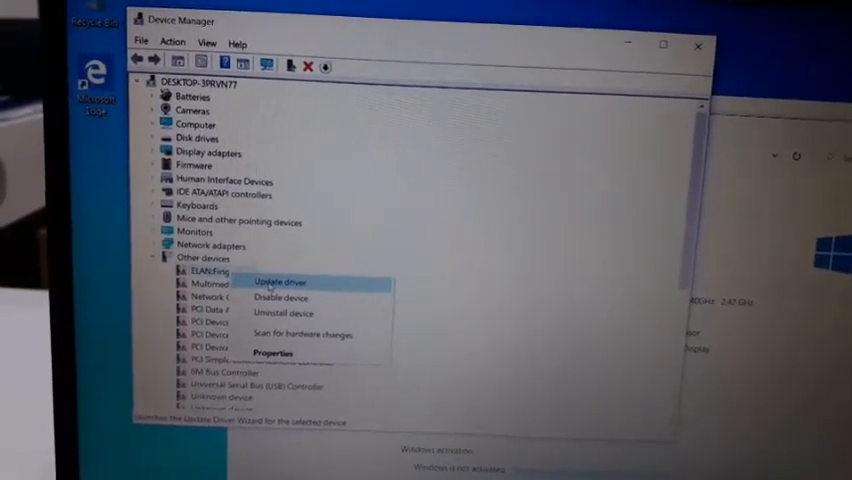
left_click(277, 283)
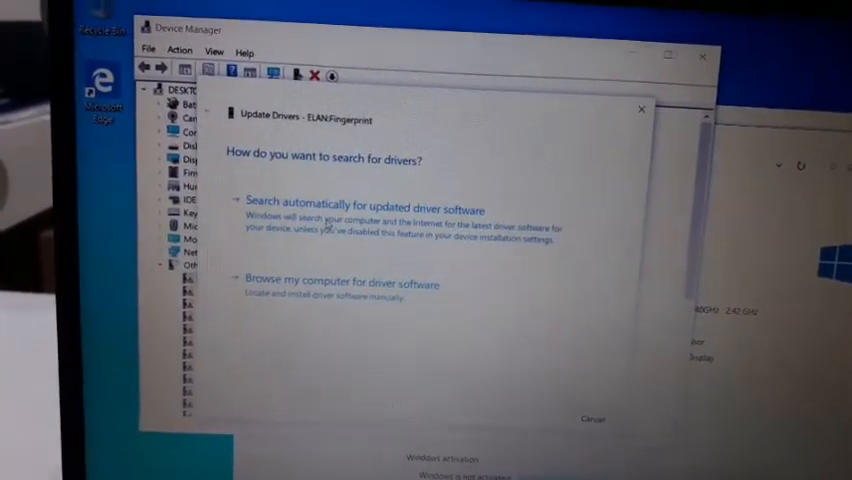
left_click(355, 208)
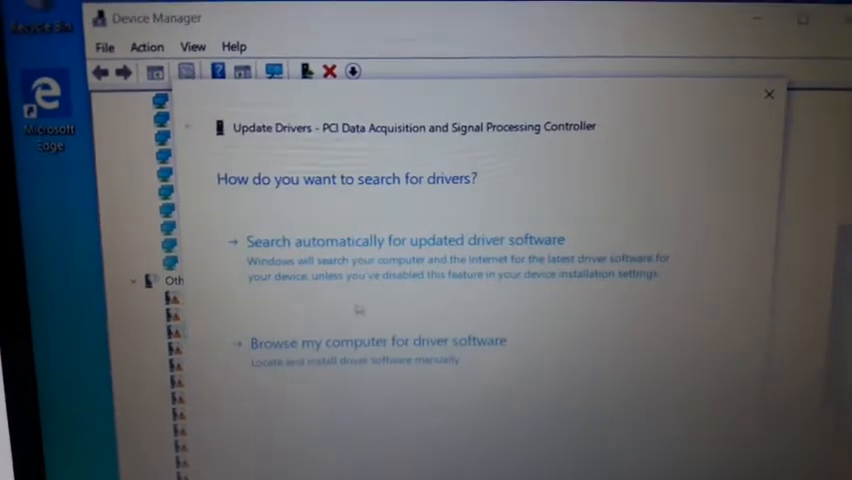
Search automatically for a PCI Data Acquisition controller driver, then try Windows Update.
left_click(405, 239)
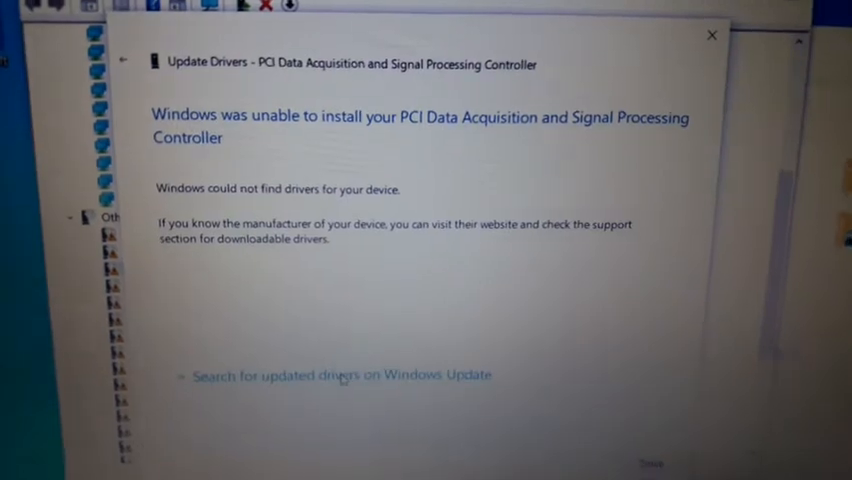
left_click(335, 375)
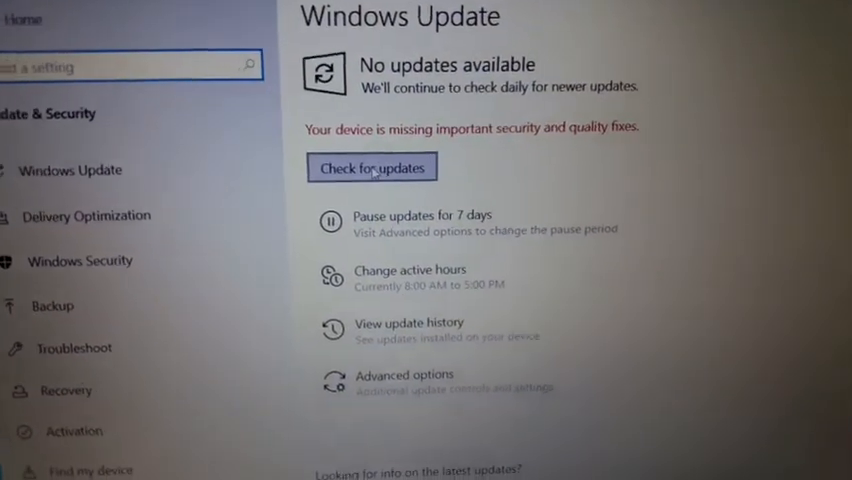
Check for Windows updates and review the list of downloading updates.
left_click(371, 167)
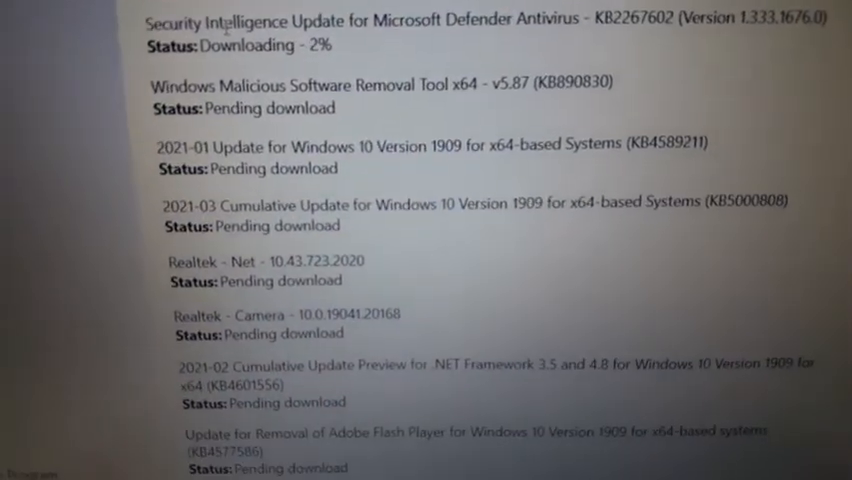
scroll("down", 3)
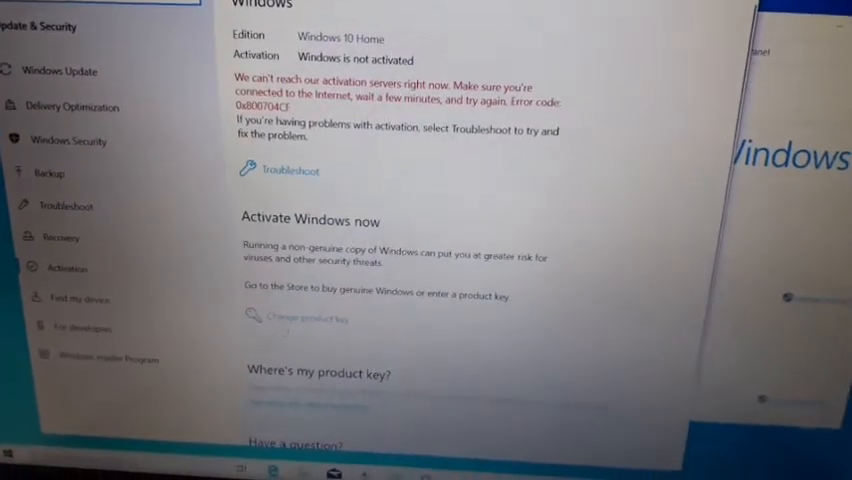
Troubleshoot activation and activate Windows 10 Home with its digital license.
left_click(308, 319)
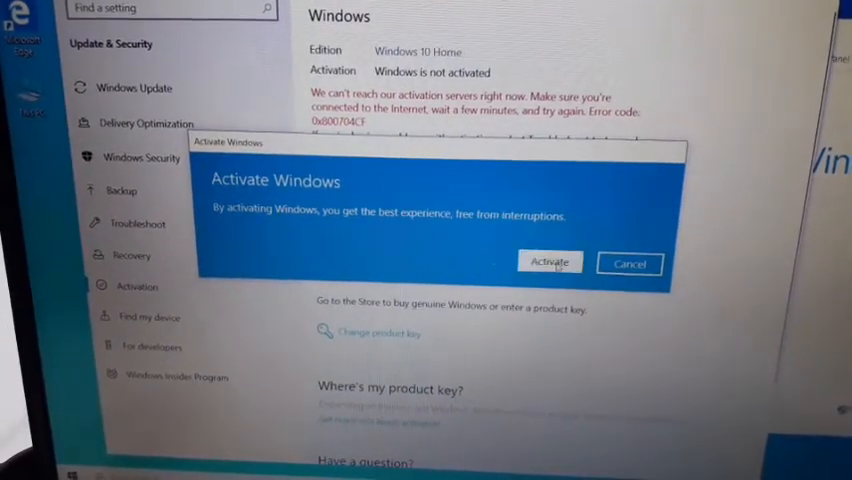
left_click(549, 262)
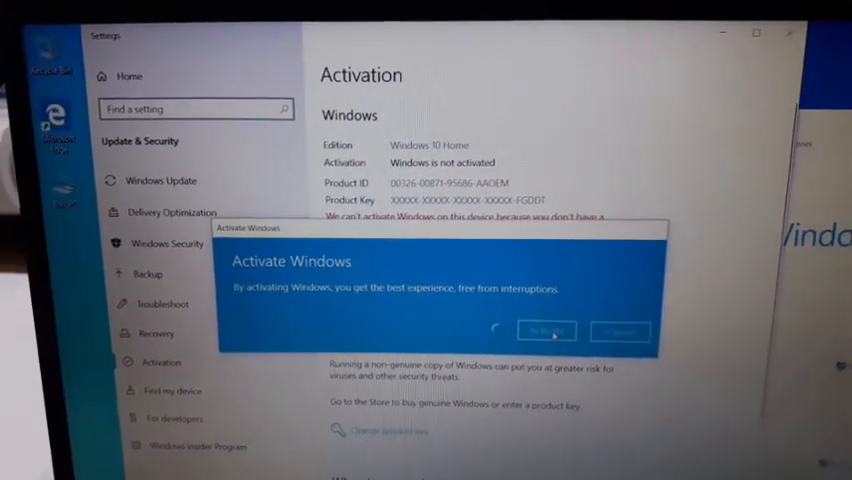
left_click(546, 331)
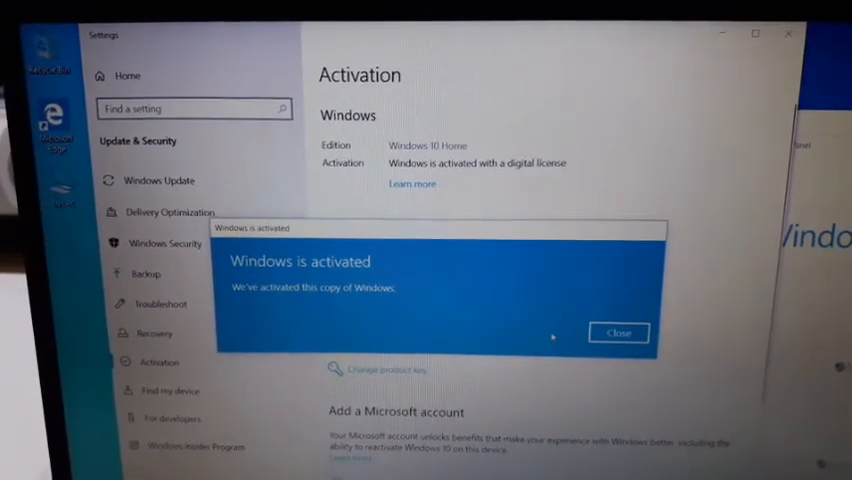